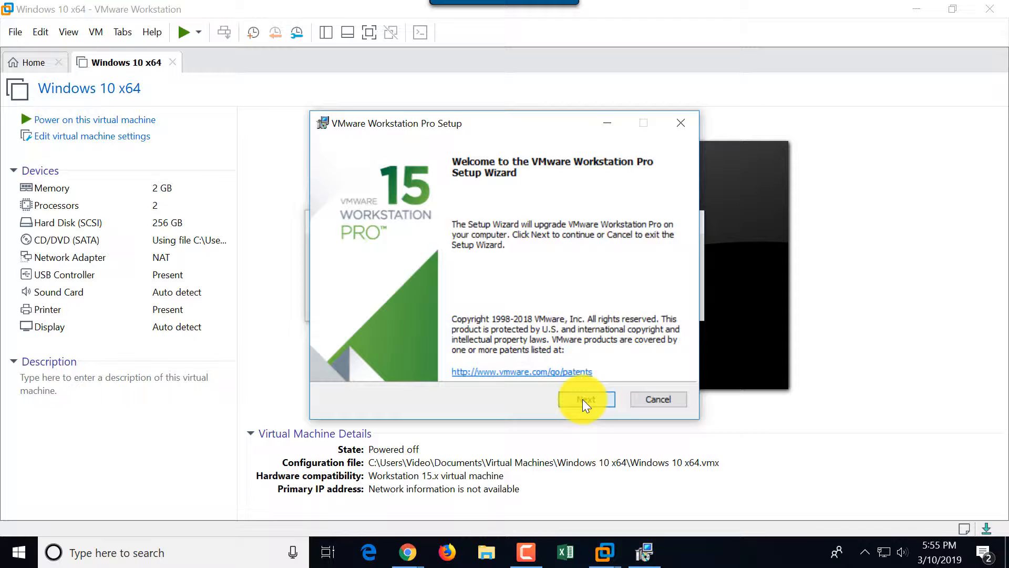
Clear the warning about the running vmware.exe process so setup can continue
left_click(586, 399)
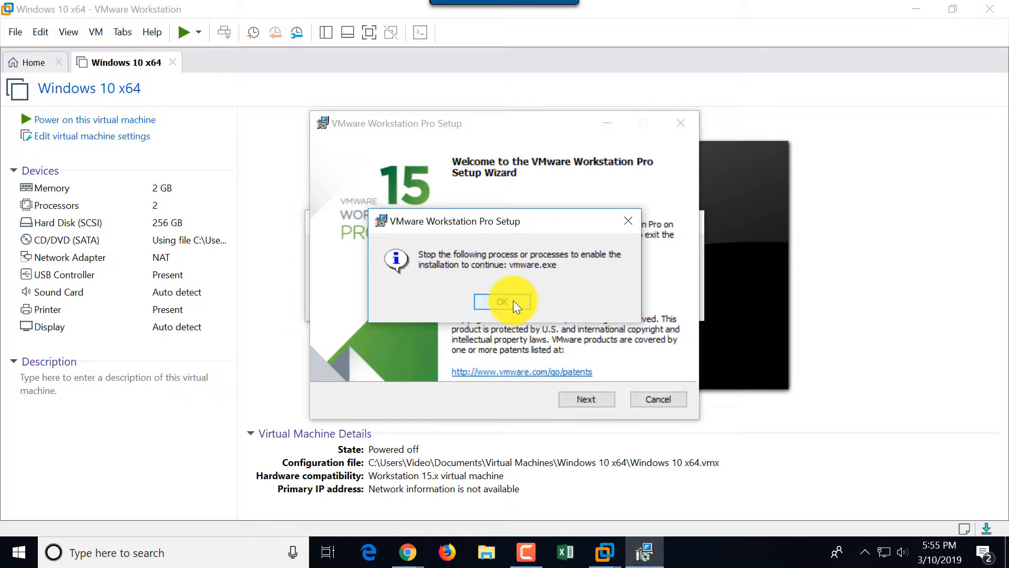
left_click(502, 301)
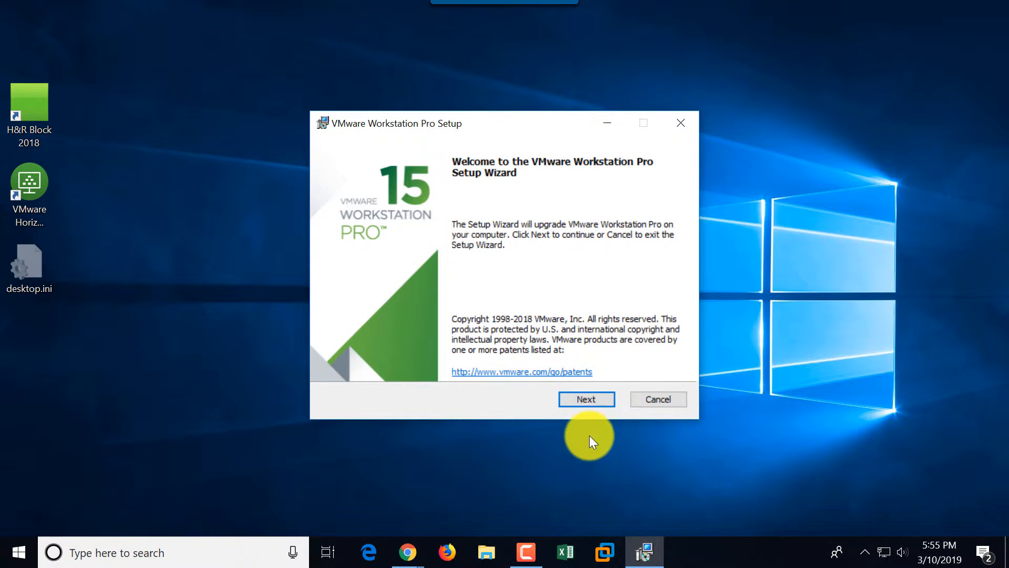
Accept the license, keep default install location, CEIP and shortcut settings, and begin the upgrade
left_click(586, 400)
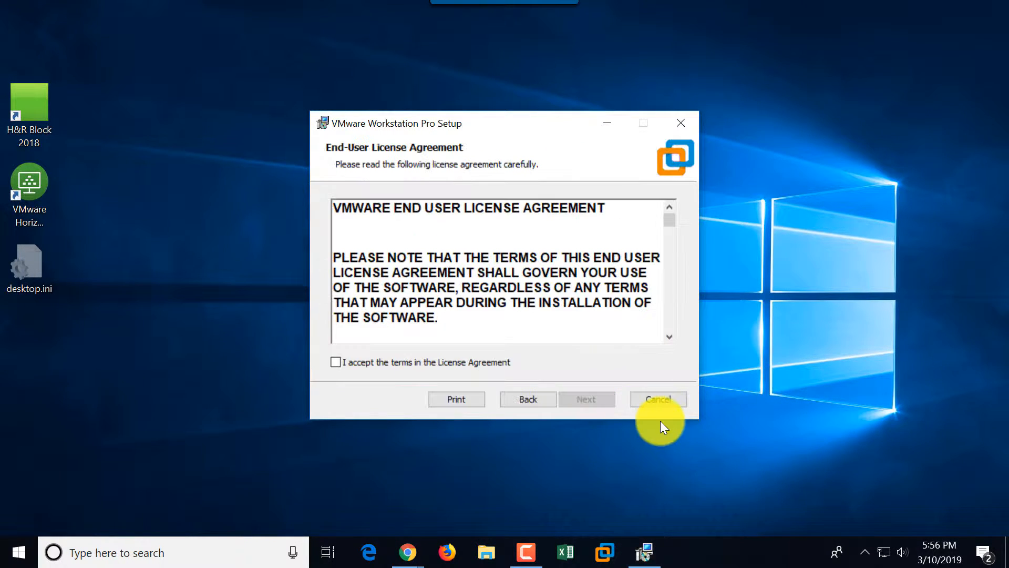
left_click(585, 400)
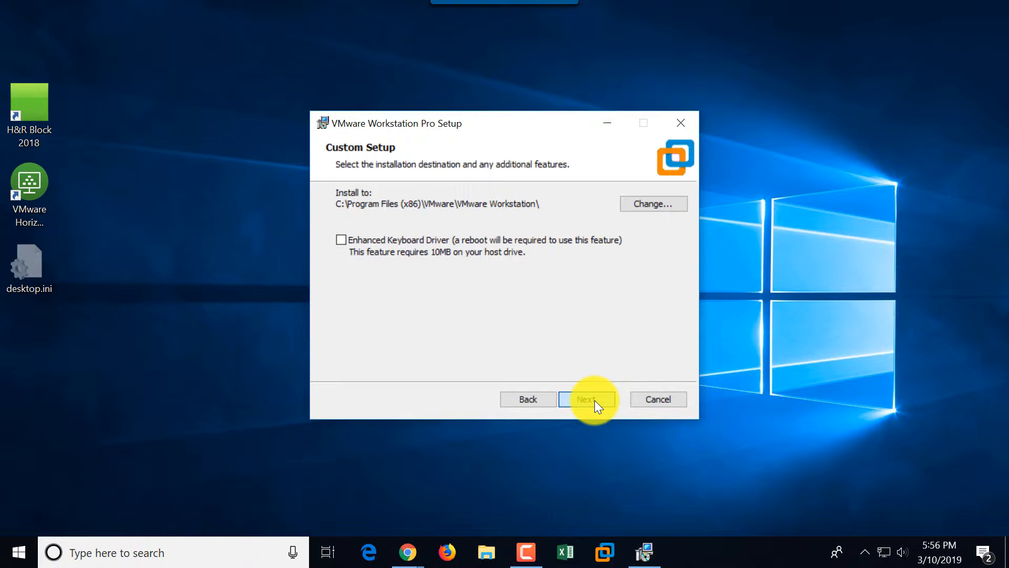
left_click(585, 399)
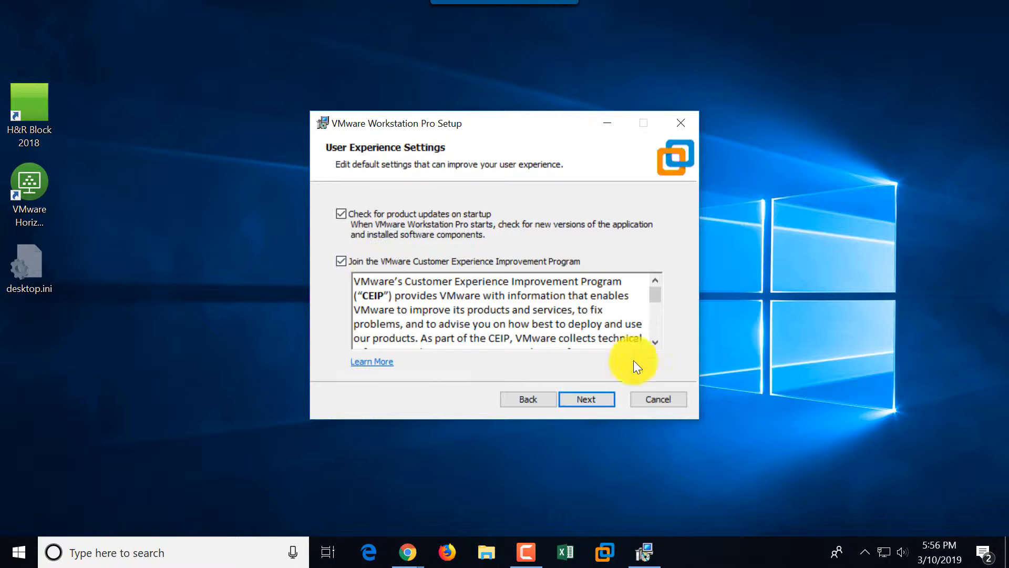
left_click(585, 399)
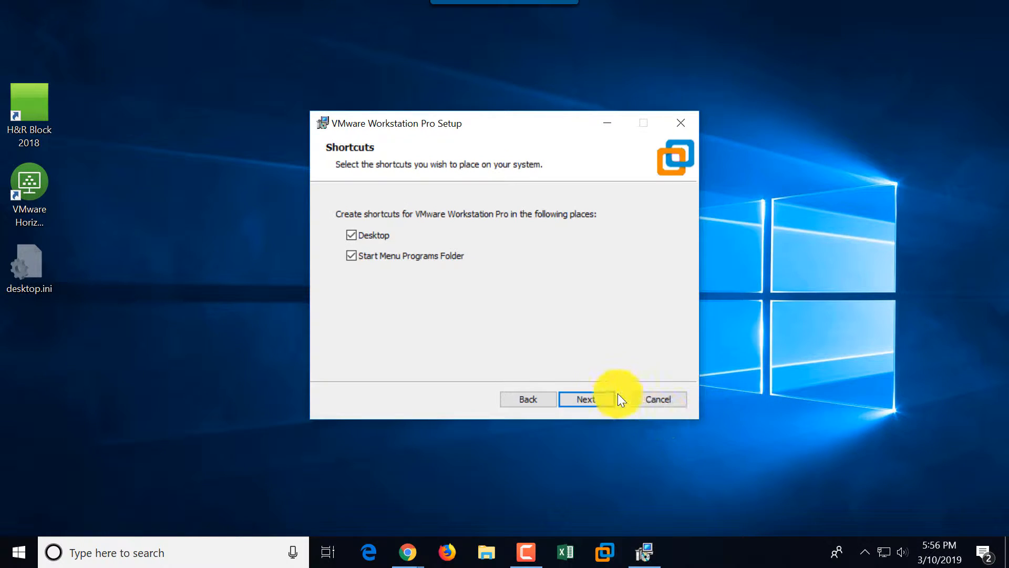
left_click(584, 400)
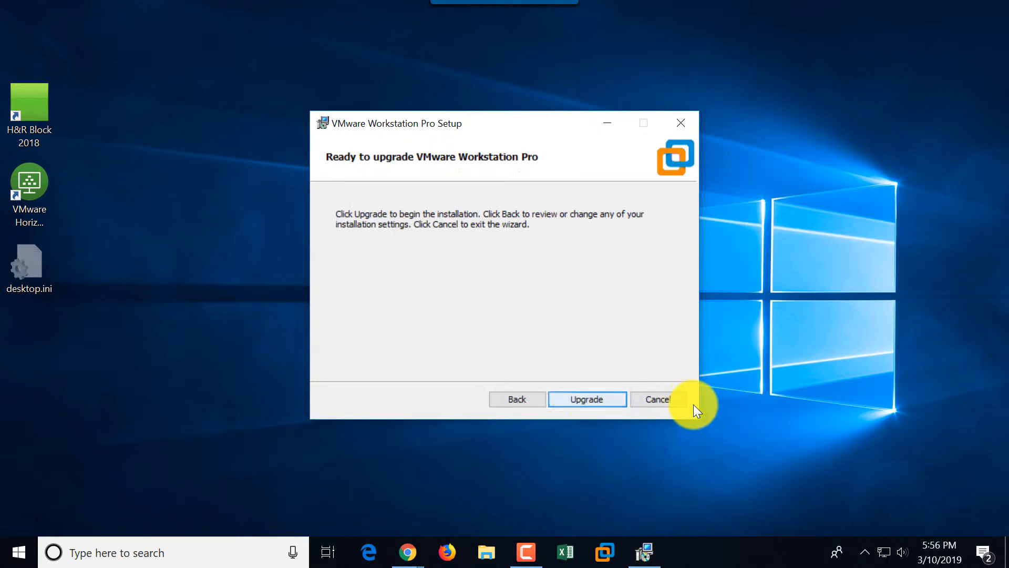
left_click(586, 400)
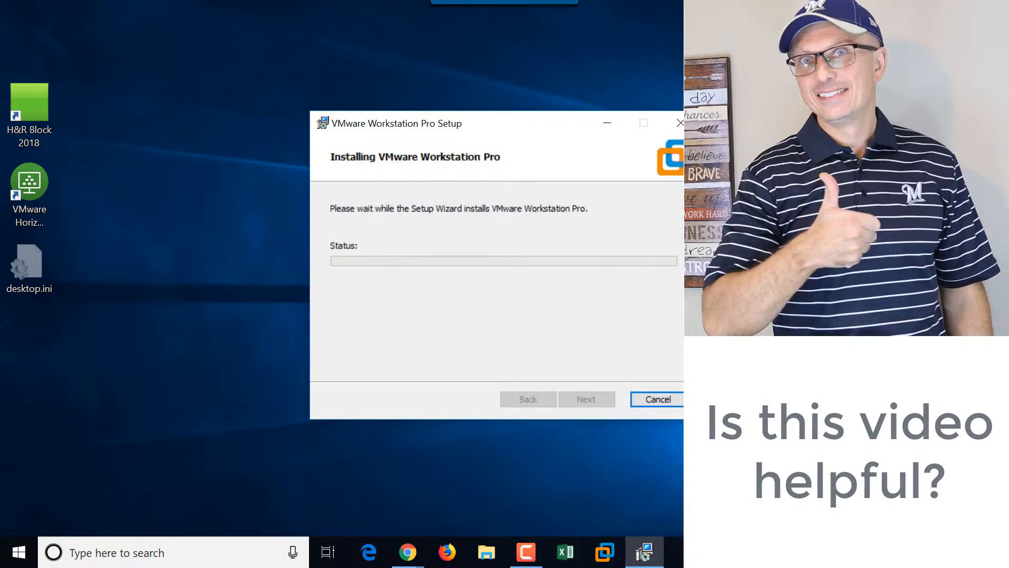